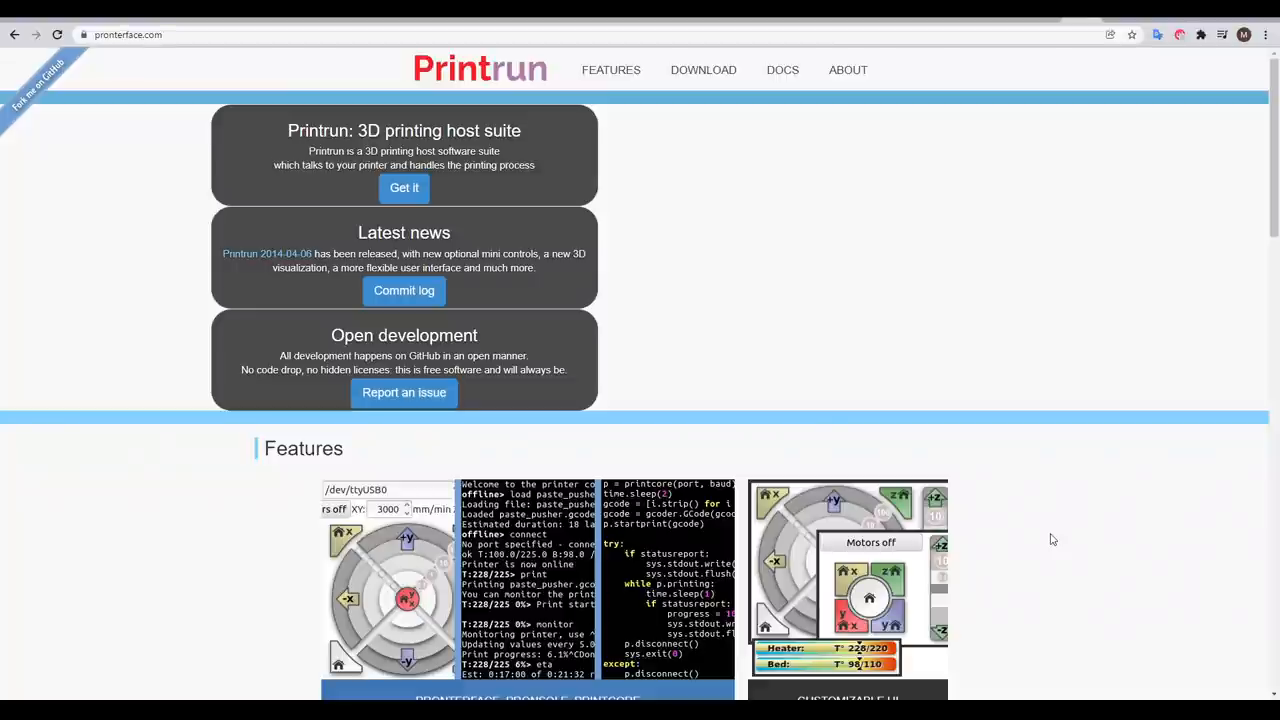
# Follow the Get it link on pronterface.com to the kliment.kapsi.fi/printrun download index
pyautogui.click(703, 70)
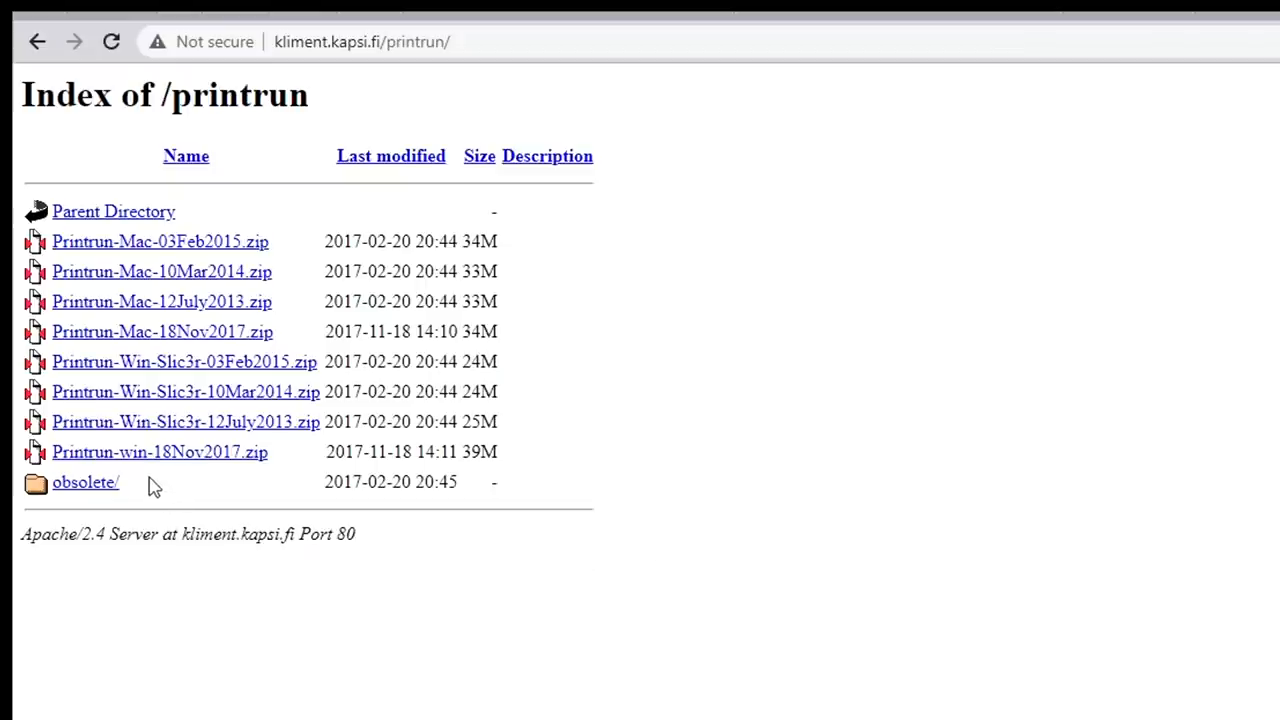
pyautogui.moveTo(219, 465)
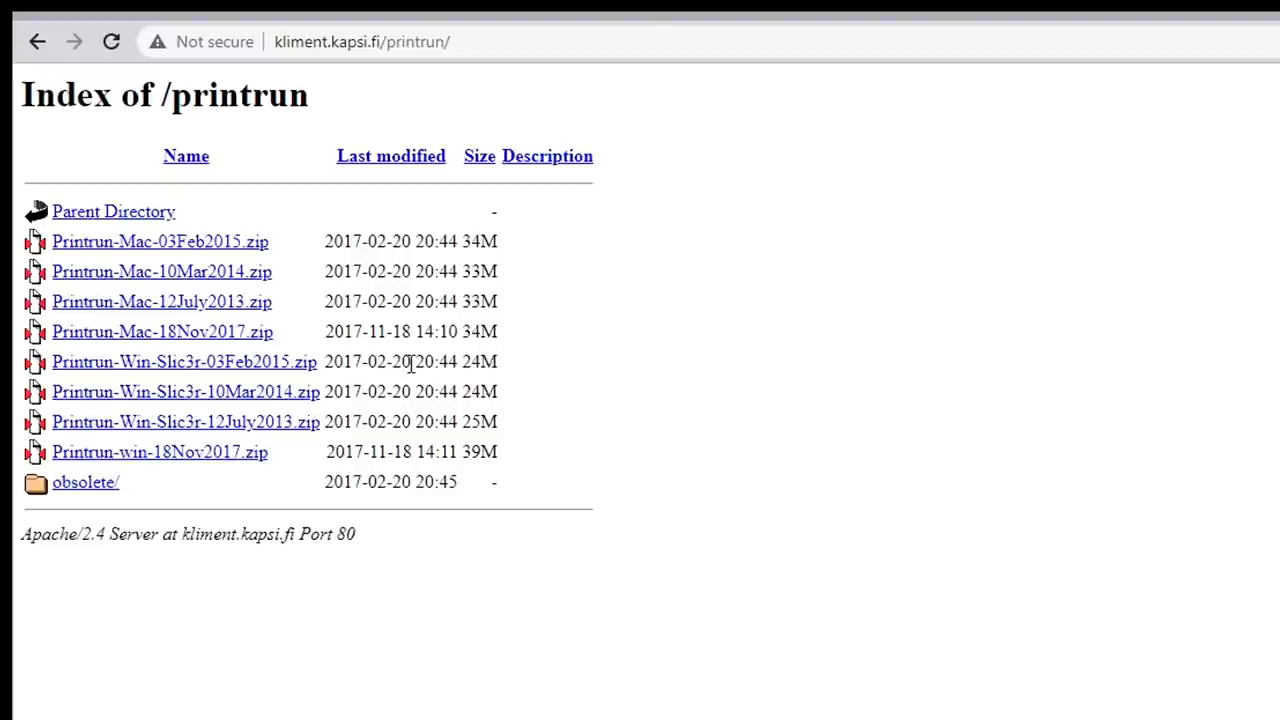
pyautogui.moveTo(147, 338)
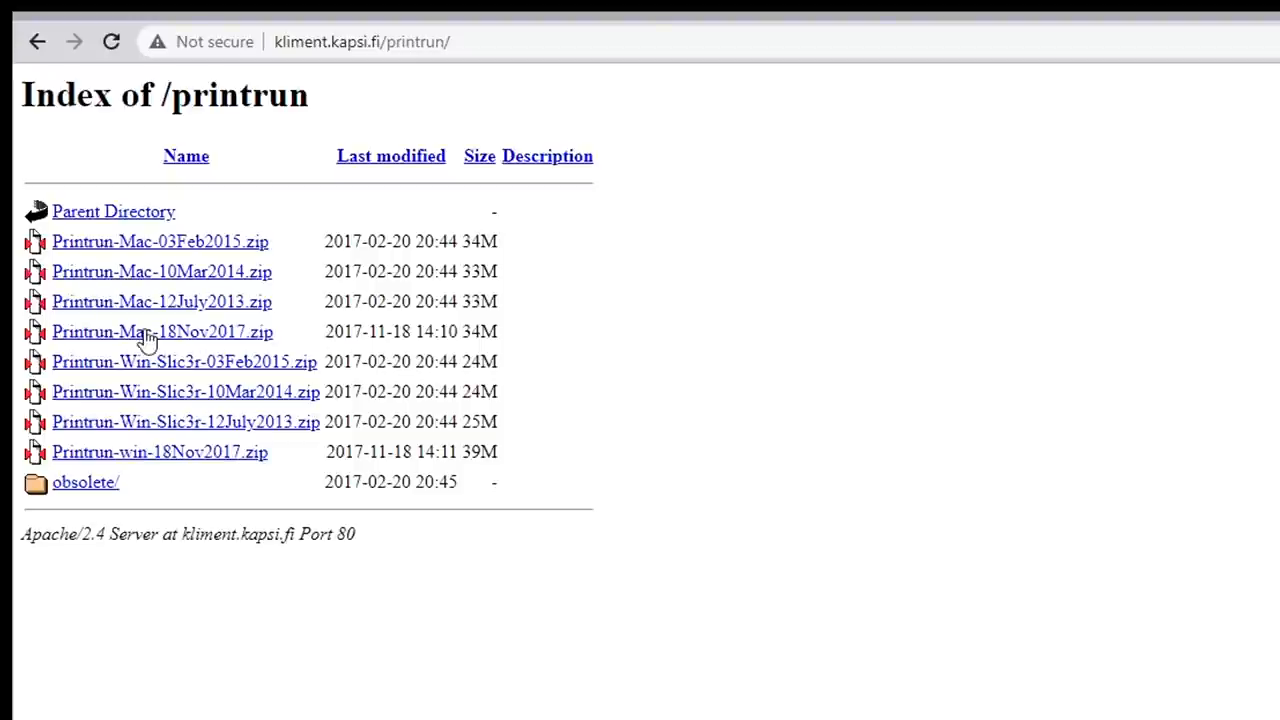
pyautogui.moveTo(233, 460)
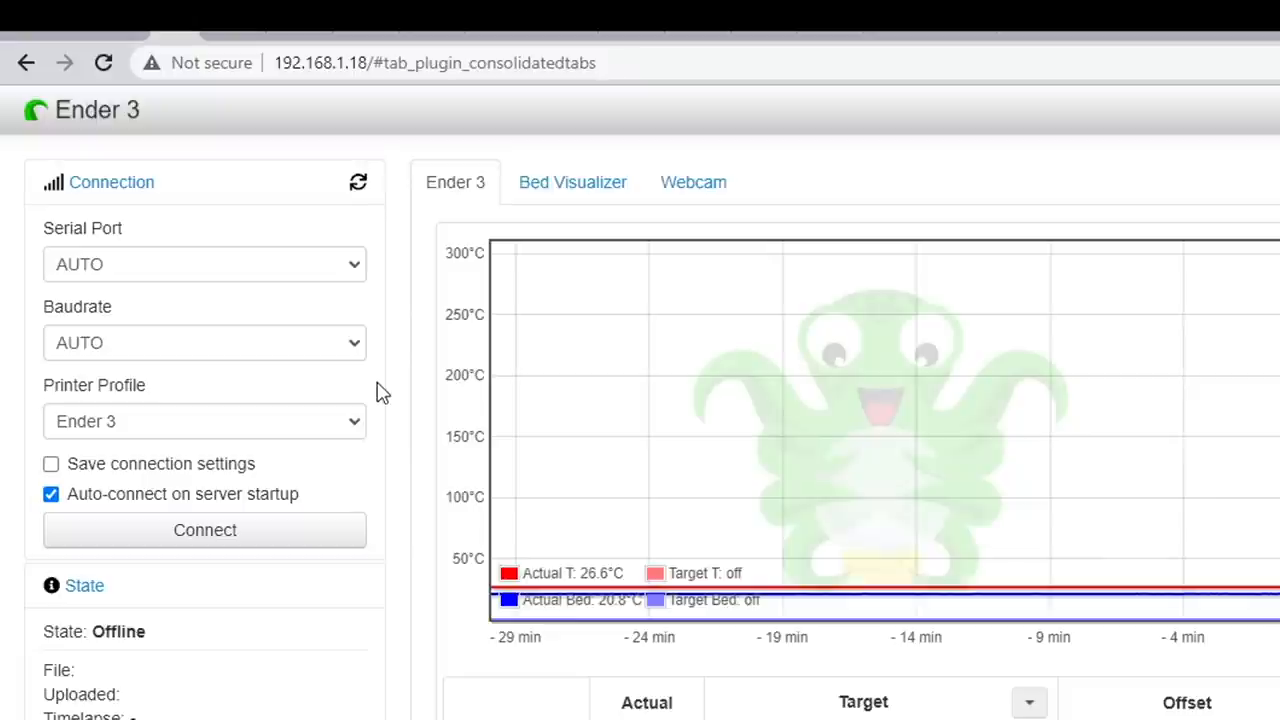
pyautogui.moveTo(378, 265)
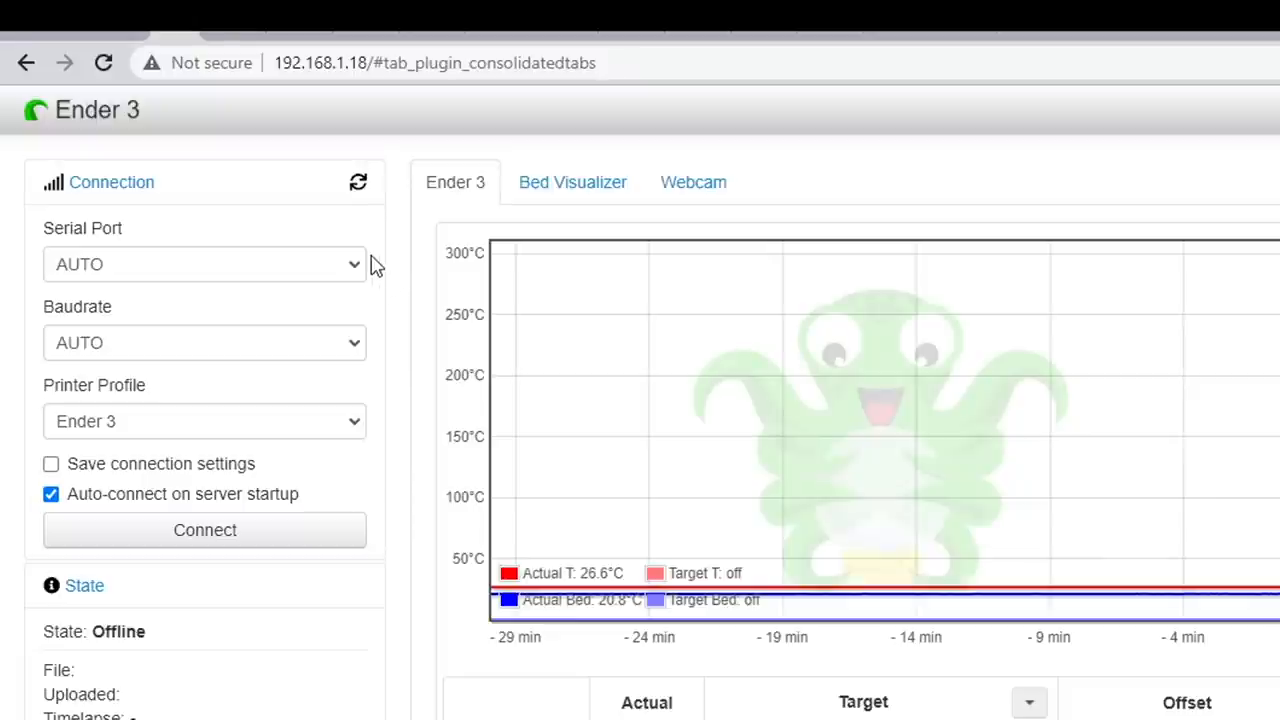
pyautogui.moveTo(405, 265)
pyautogui.write('device')
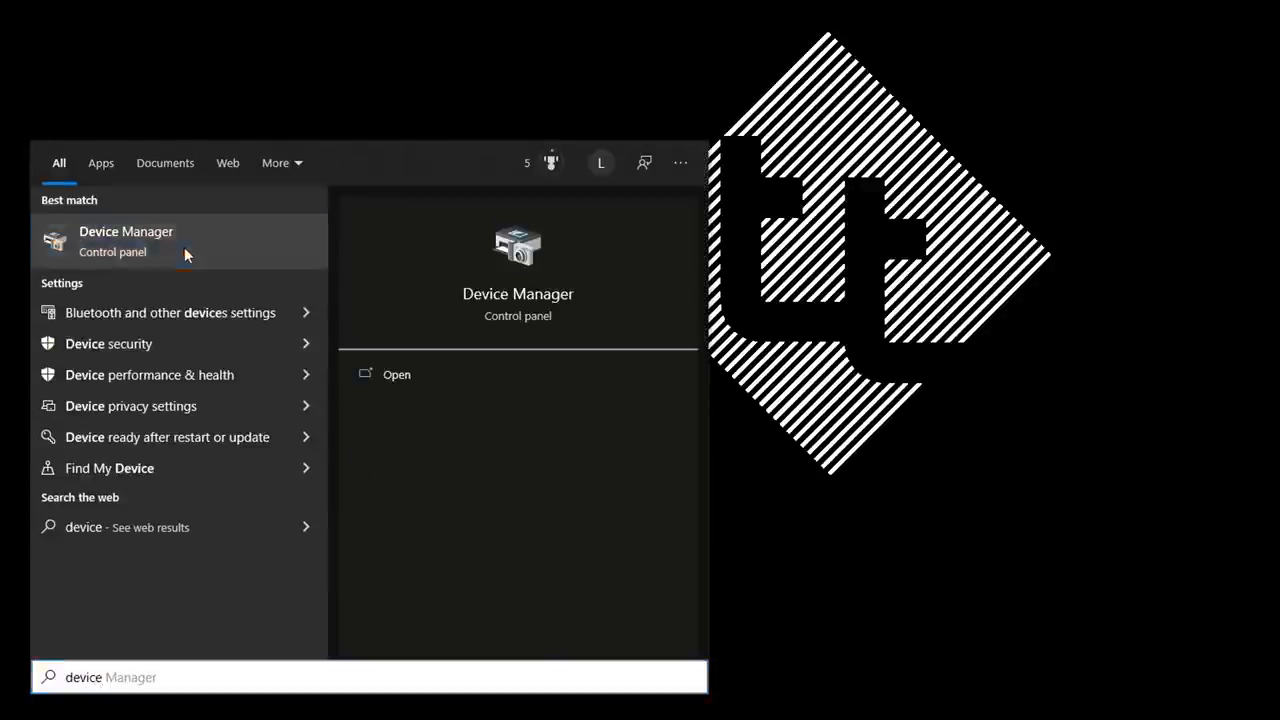
# In Device Manager, expand Ports (COM & LPT) and select USB Serial Device (COM8)
pyautogui.click(126, 241)
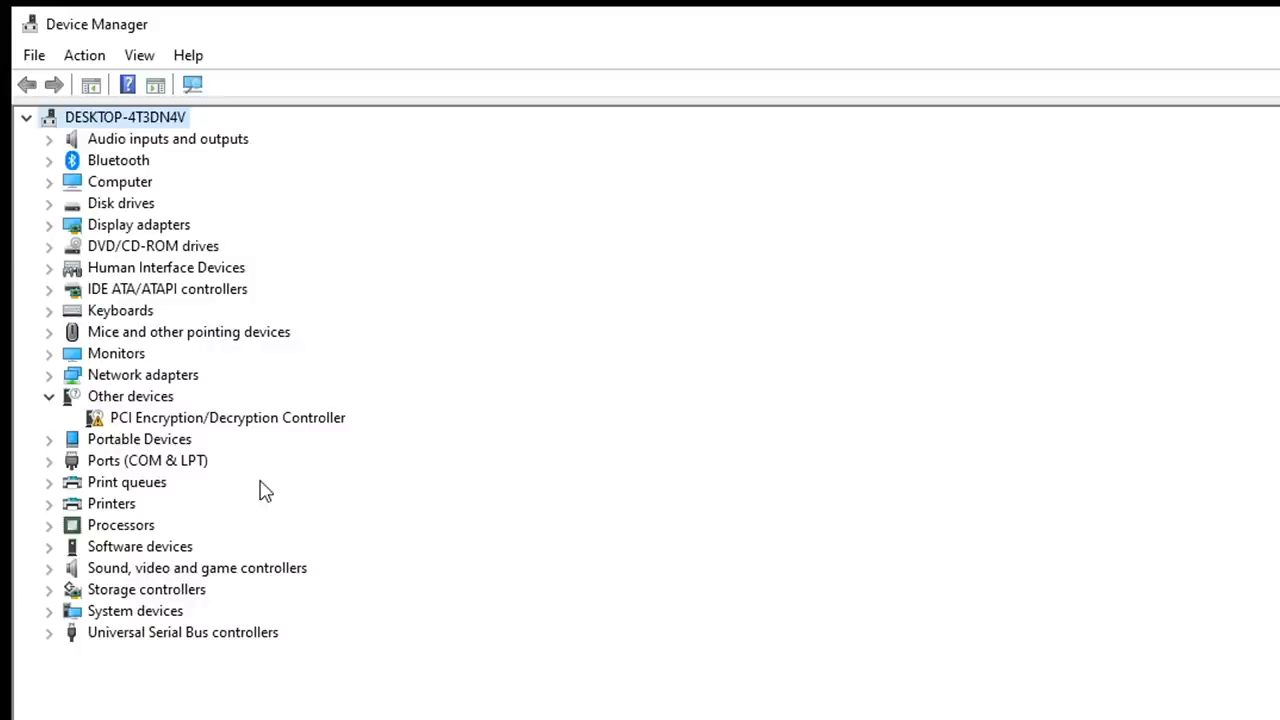
pyautogui.click(48, 460)
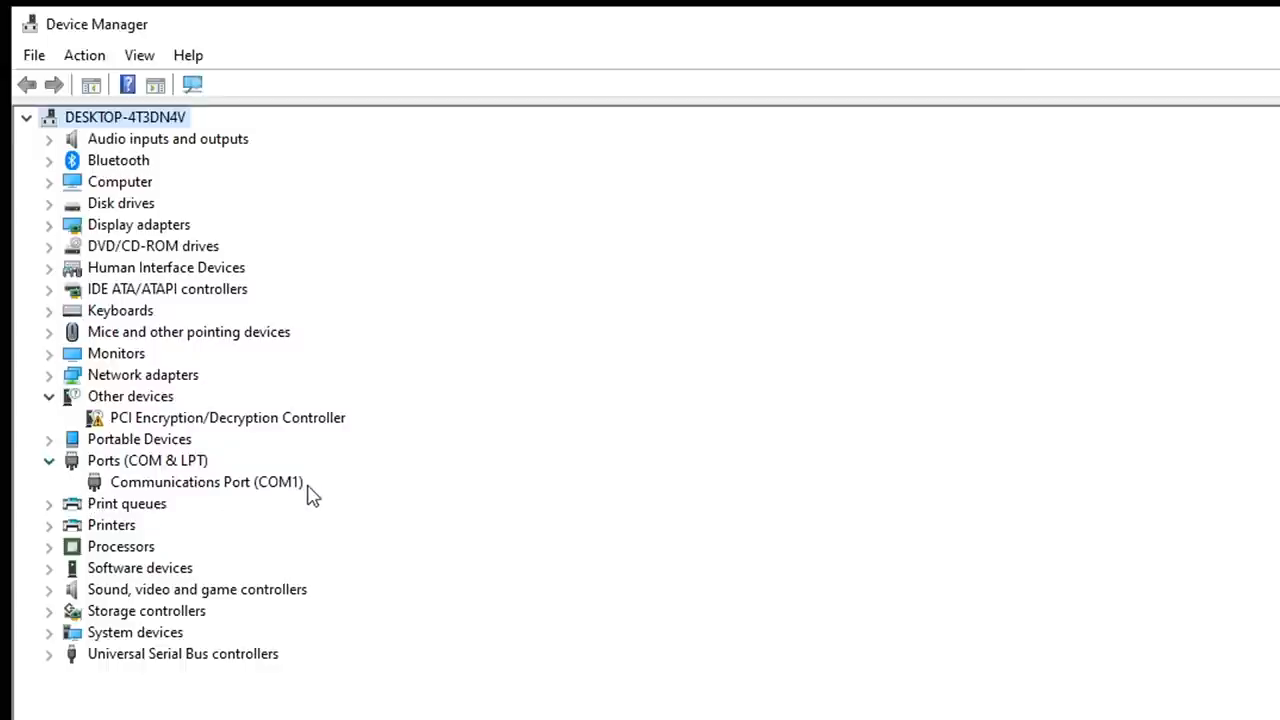
pyautogui.moveTo(305, 532)
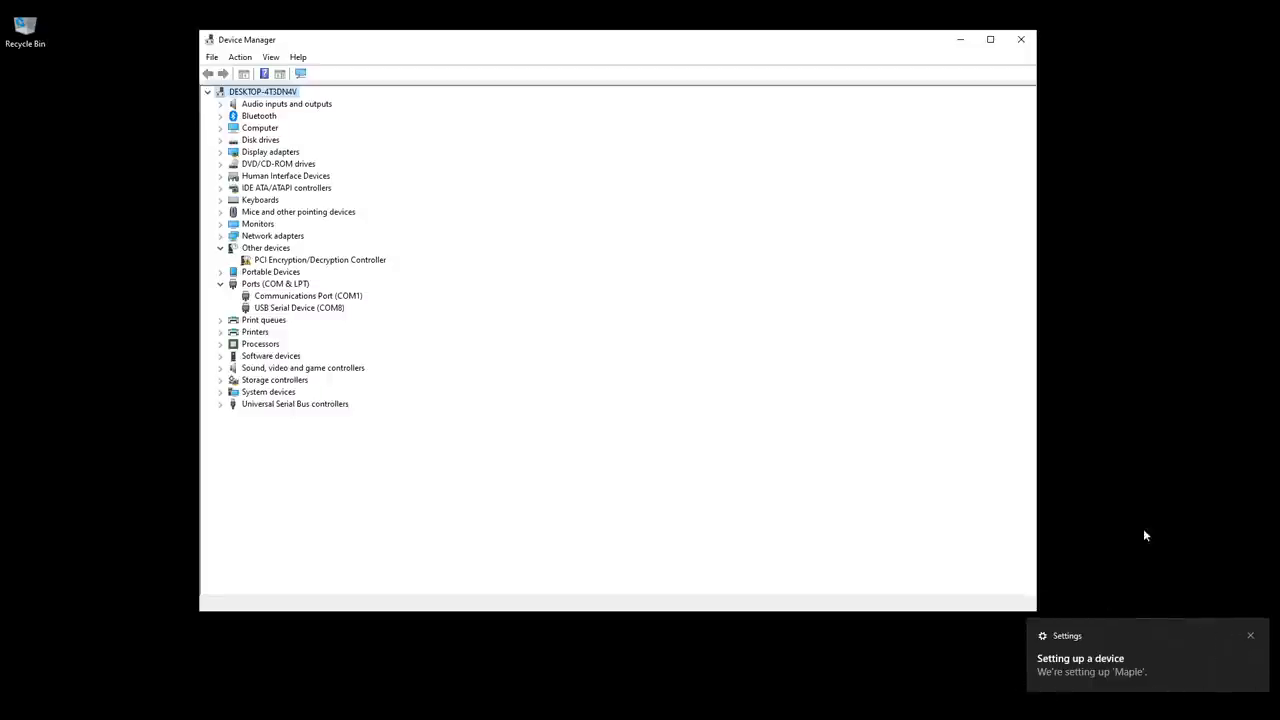
pyautogui.moveTo(1138, 529)
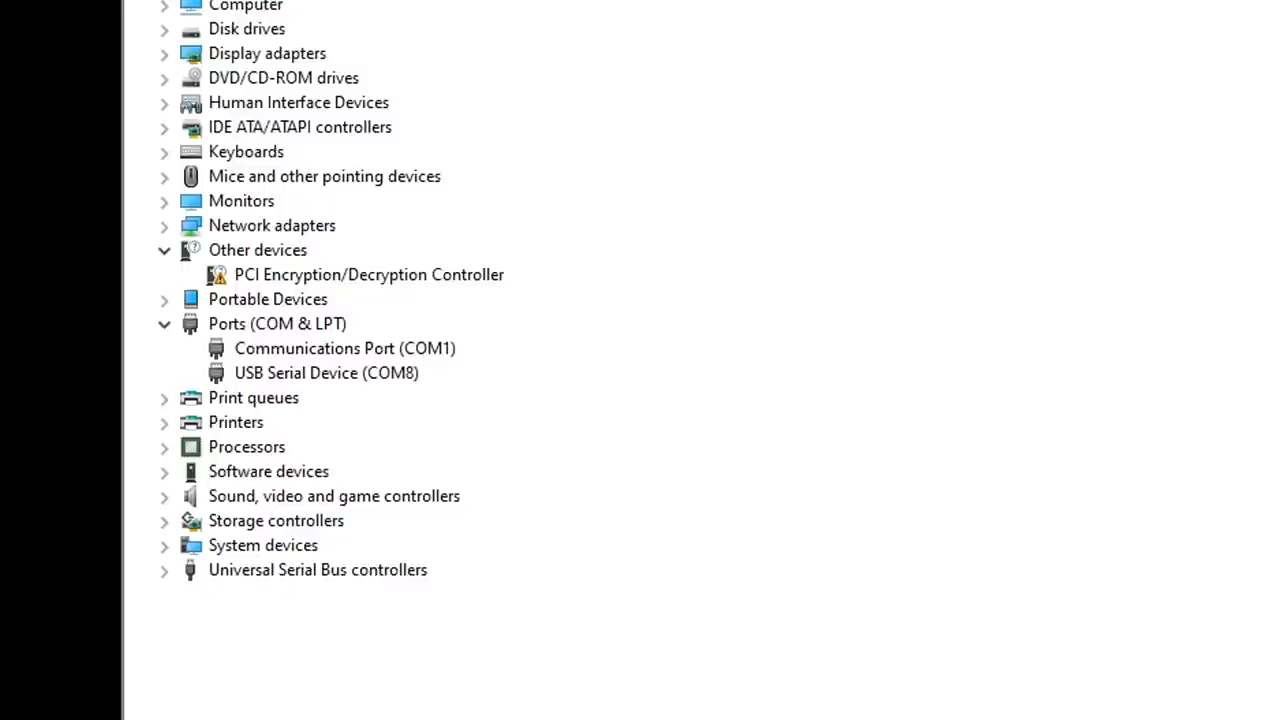
pyautogui.click(326, 372)
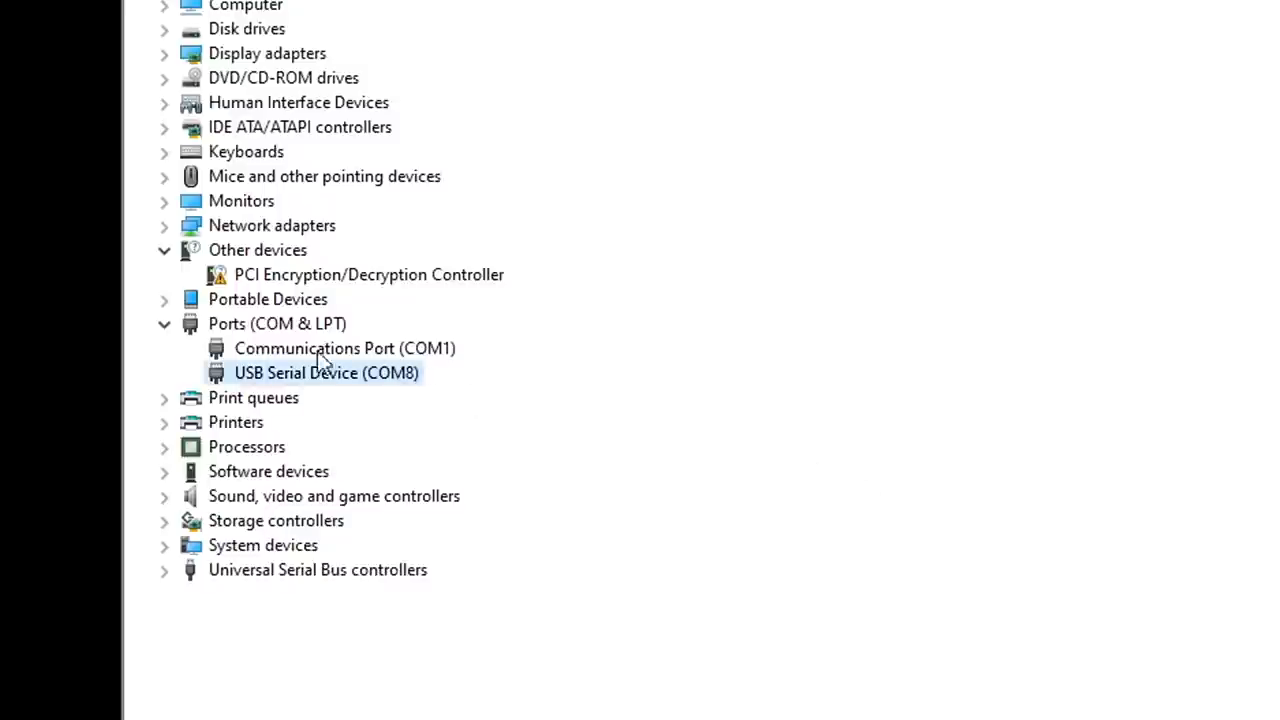
pyautogui.moveTo(195, 360)
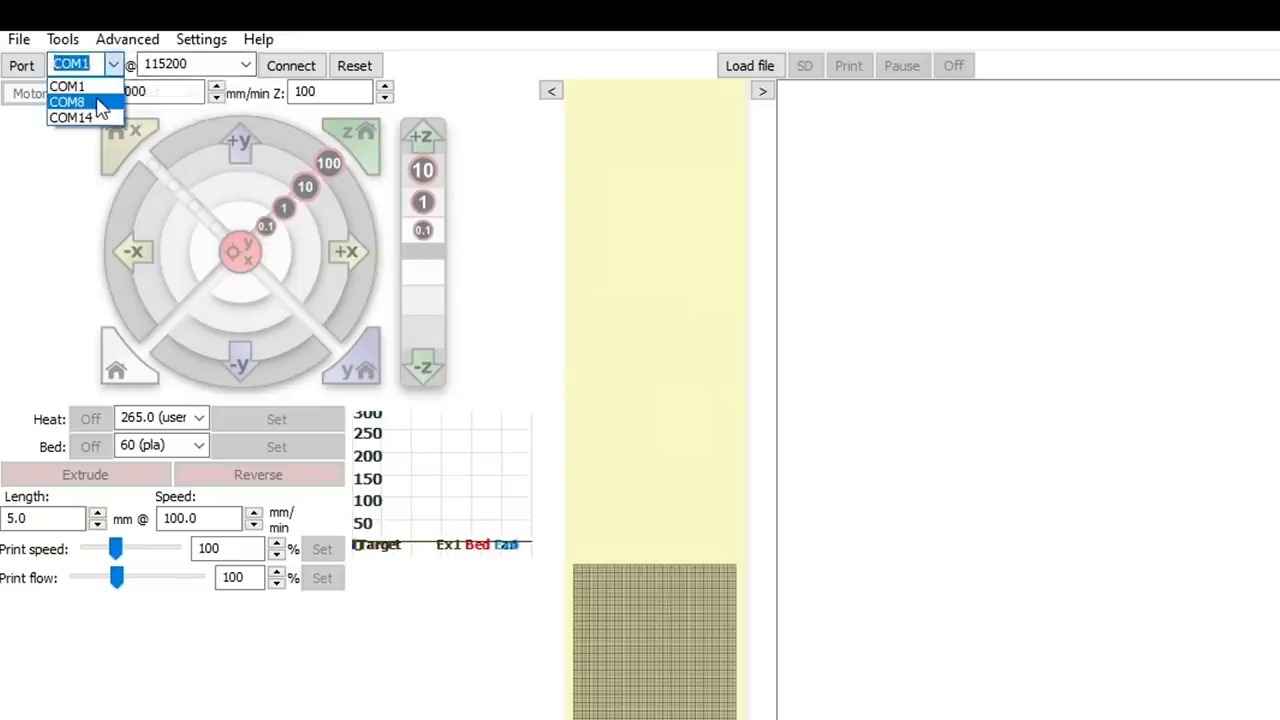
# Select COM8 as the printer port at 115200 baud and connect
pyautogui.click(67, 101)
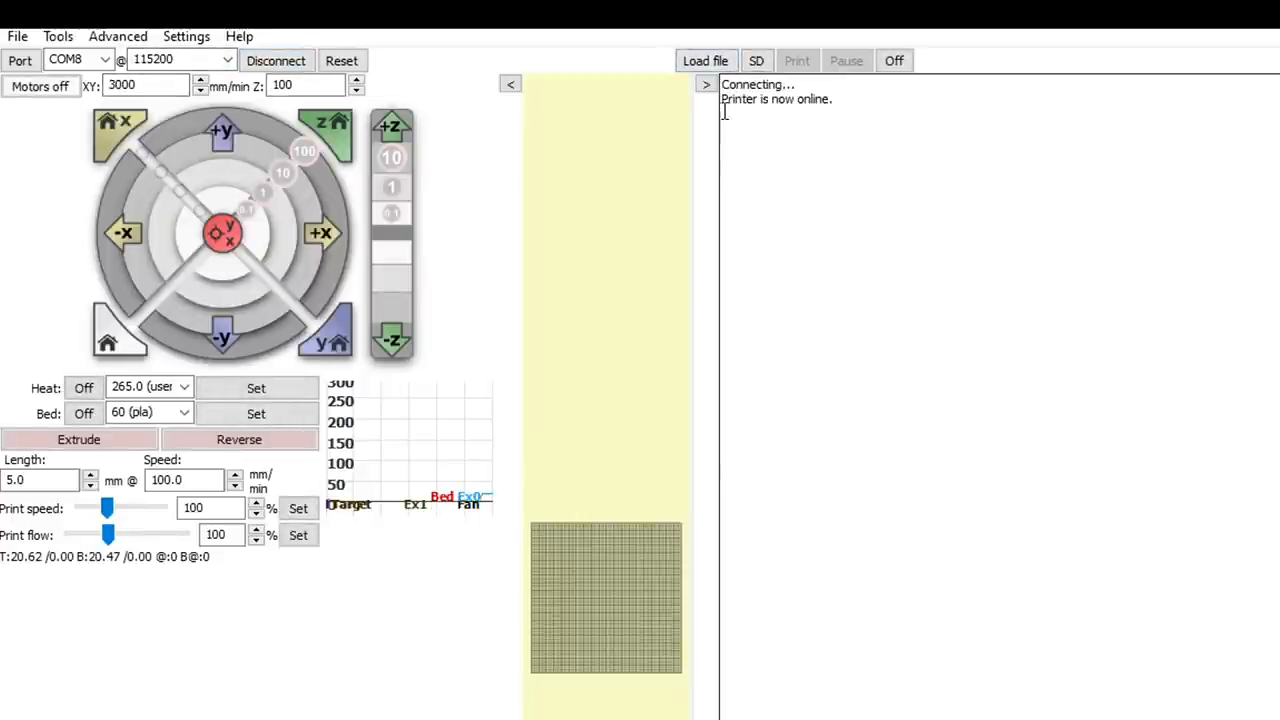
pyautogui.moveTo(899, 120)
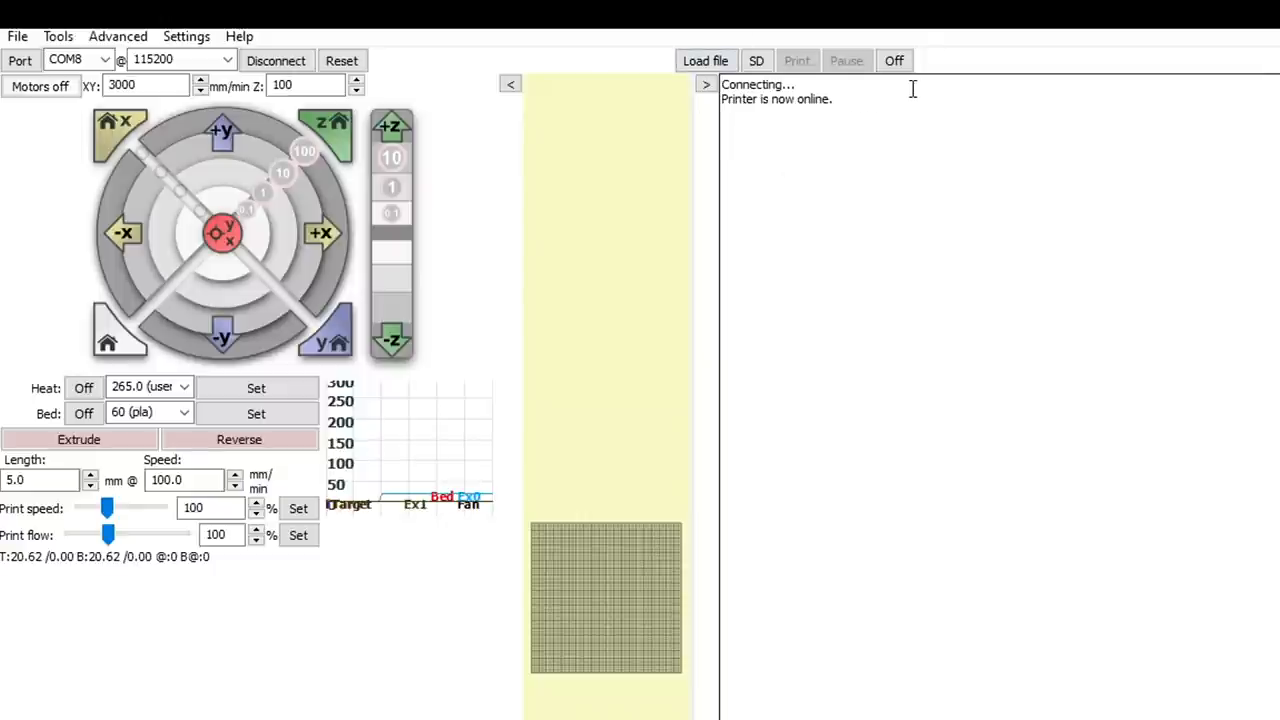
pyautogui.moveTo(228, 60)
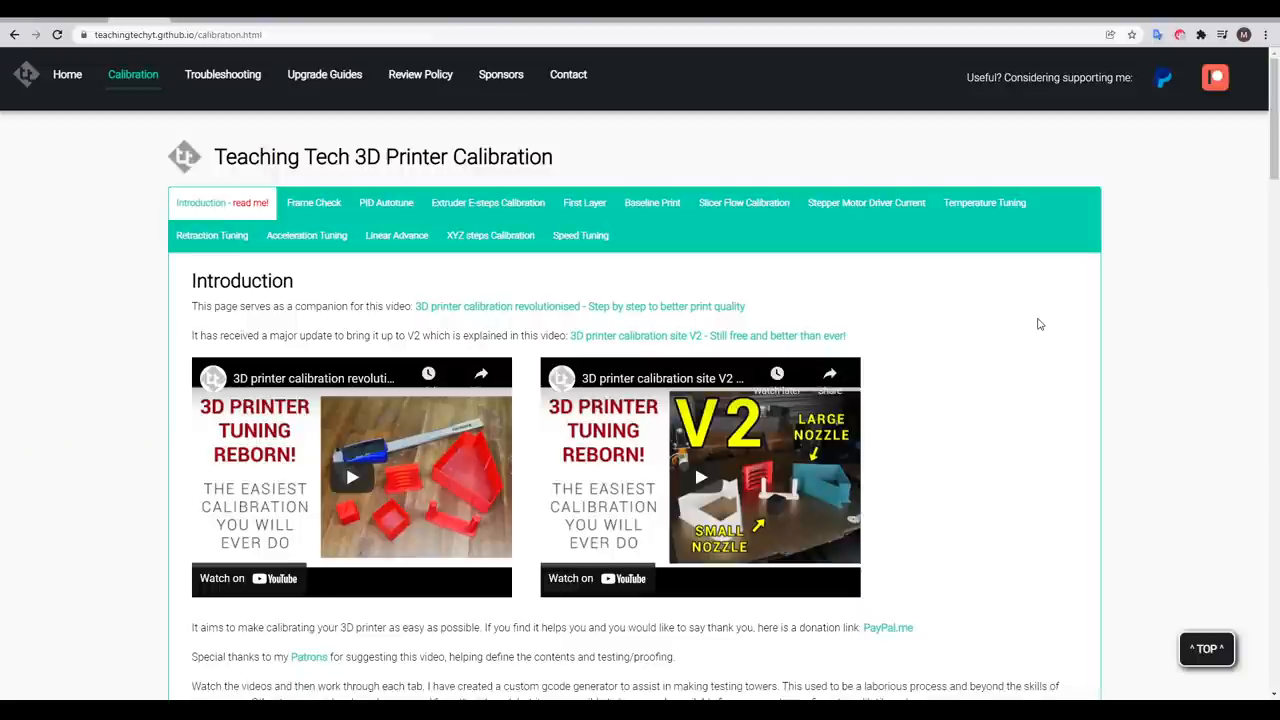
pyautogui.moveTo(1013, 318)
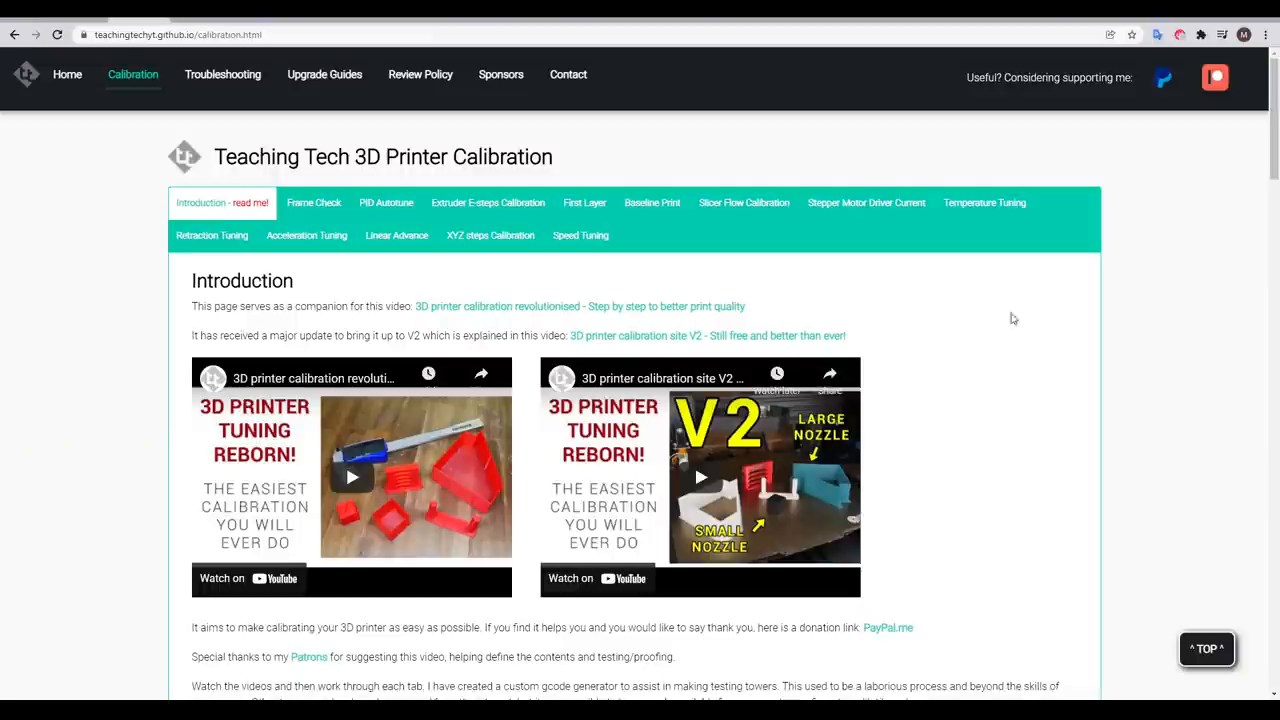
# Open Teaching Tech's Endstops troubleshooting tab and scroll to the M119 'Testing via terminal' examples
pyautogui.click(386, 202)
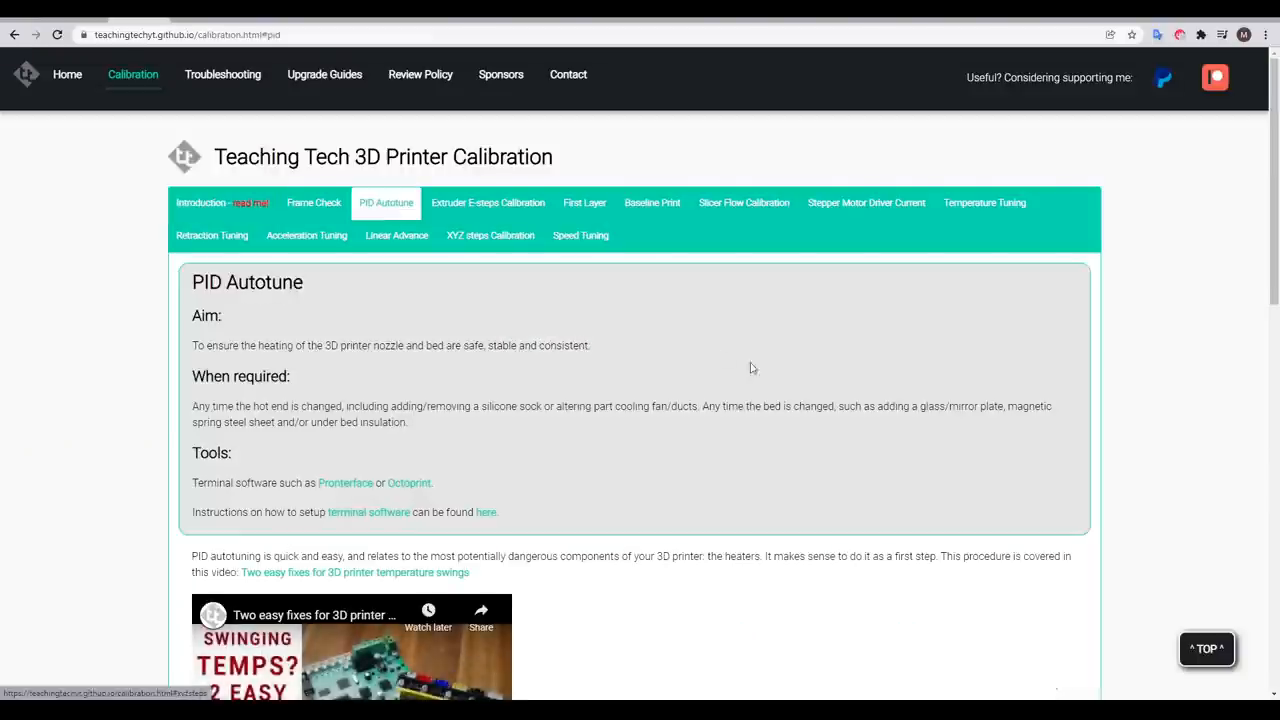
pyautogui.scroll(-3)
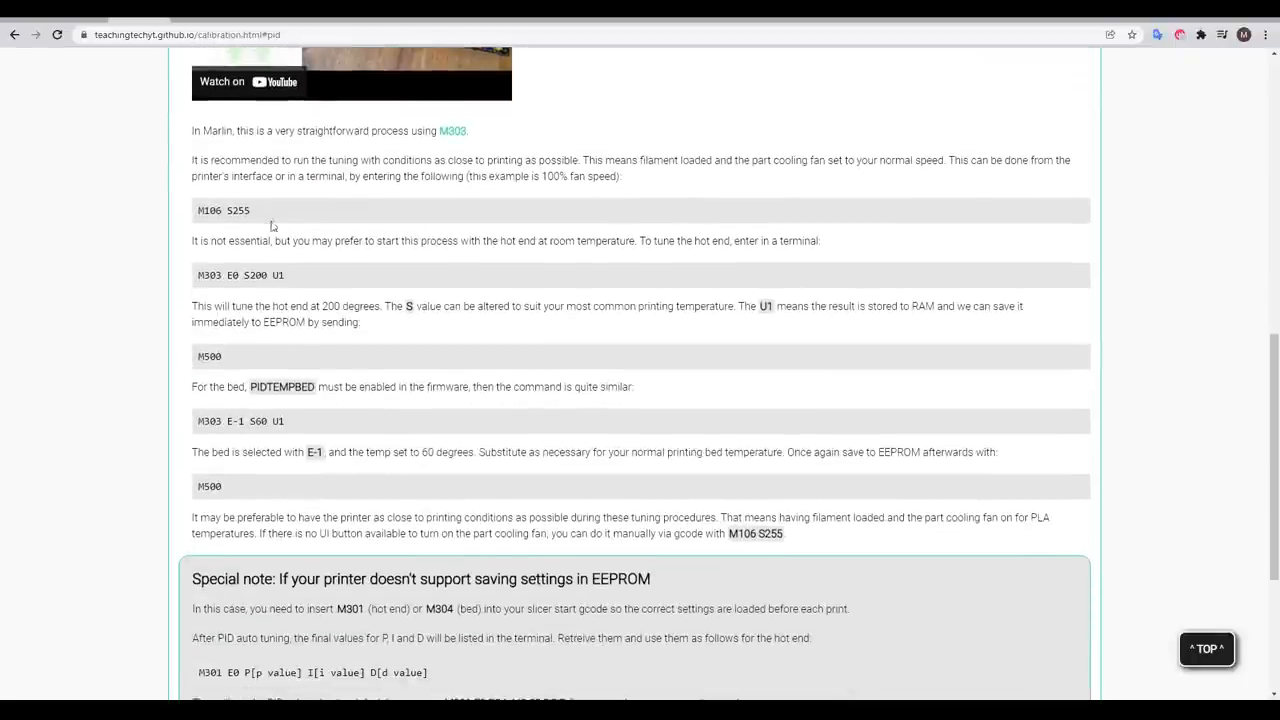
pyautogui.moveTo(305, 355)
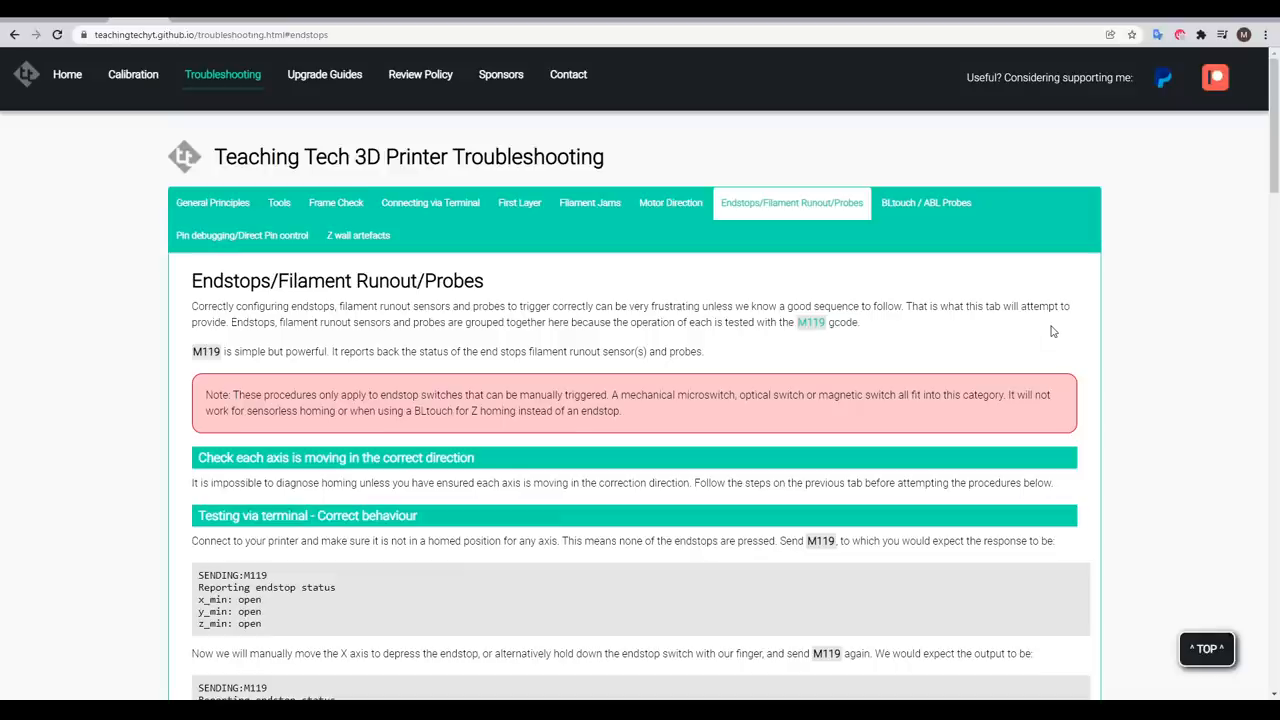
pyautogui.moveTo(1053, 327)
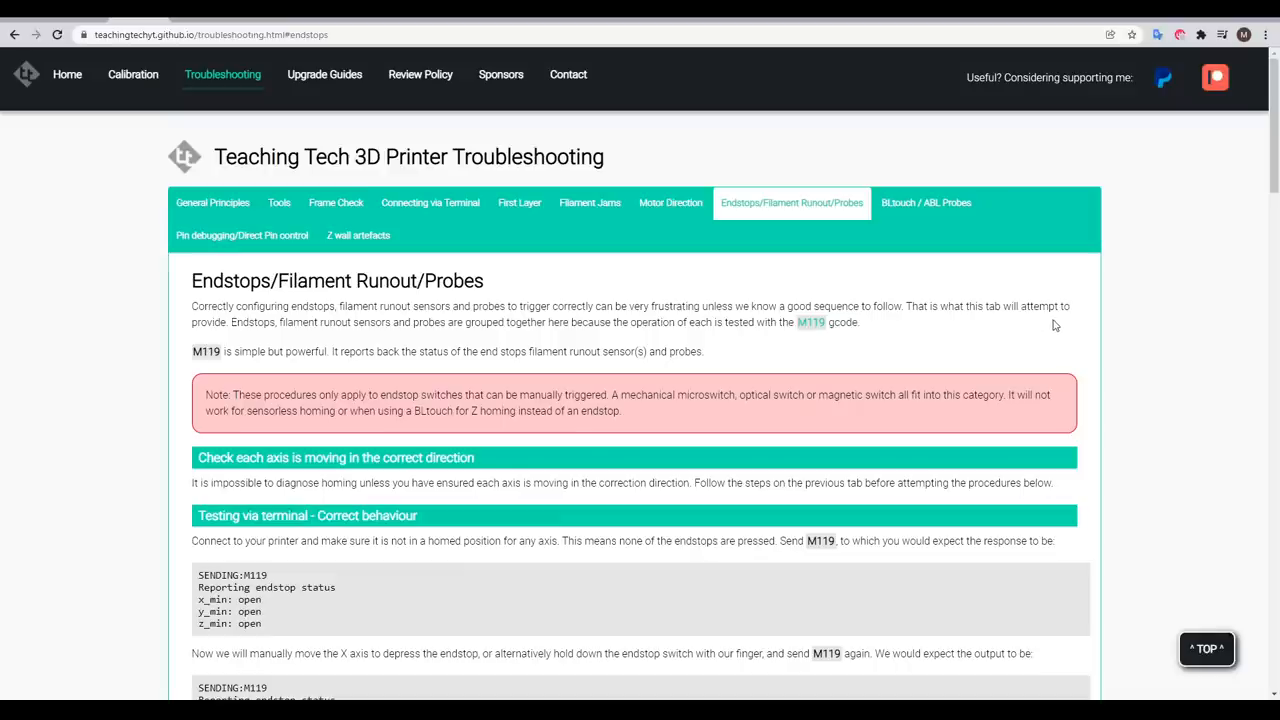
pyautogui.scroll(-3)
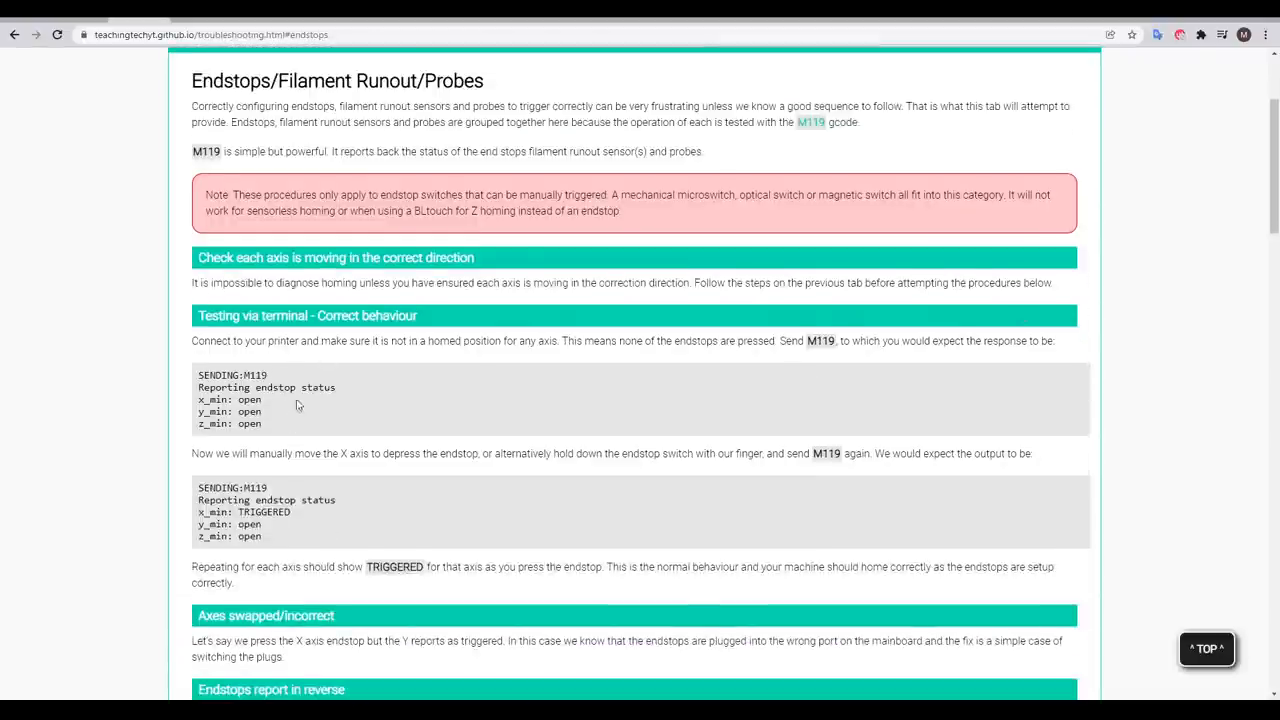
pyautogui.moveTo(395, 400)
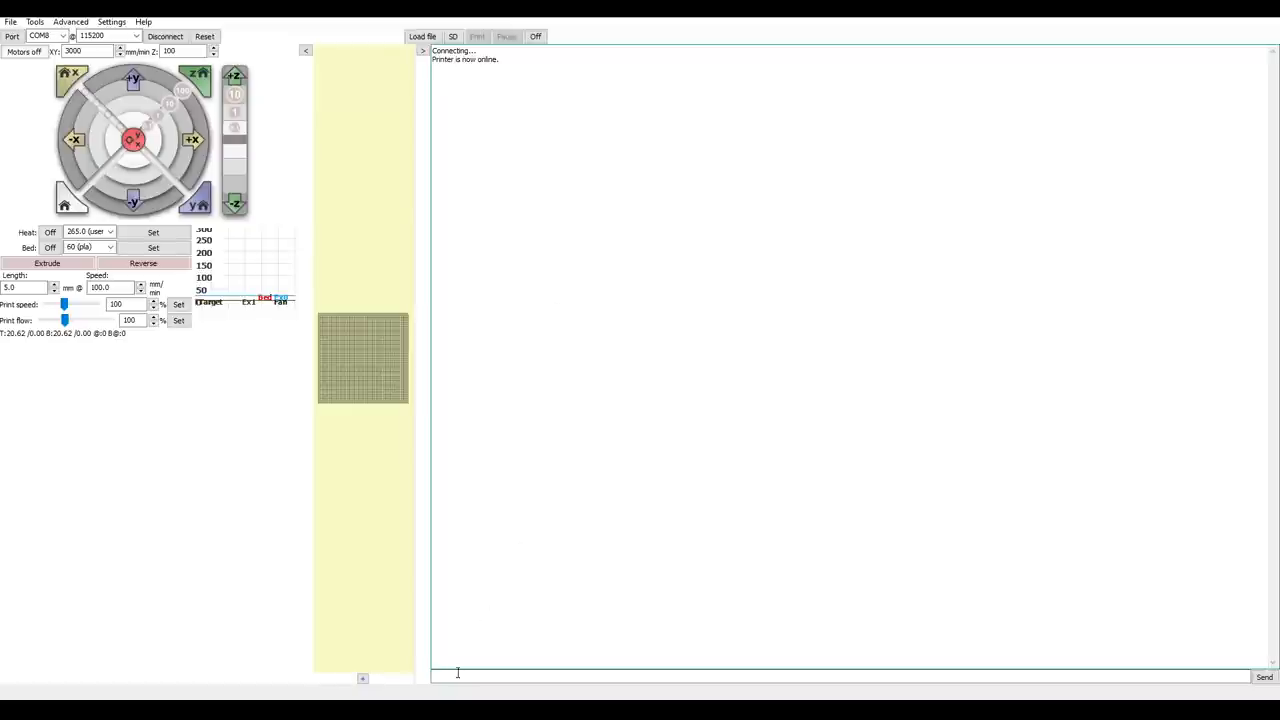
pyautogui.moveTo(537, 678)
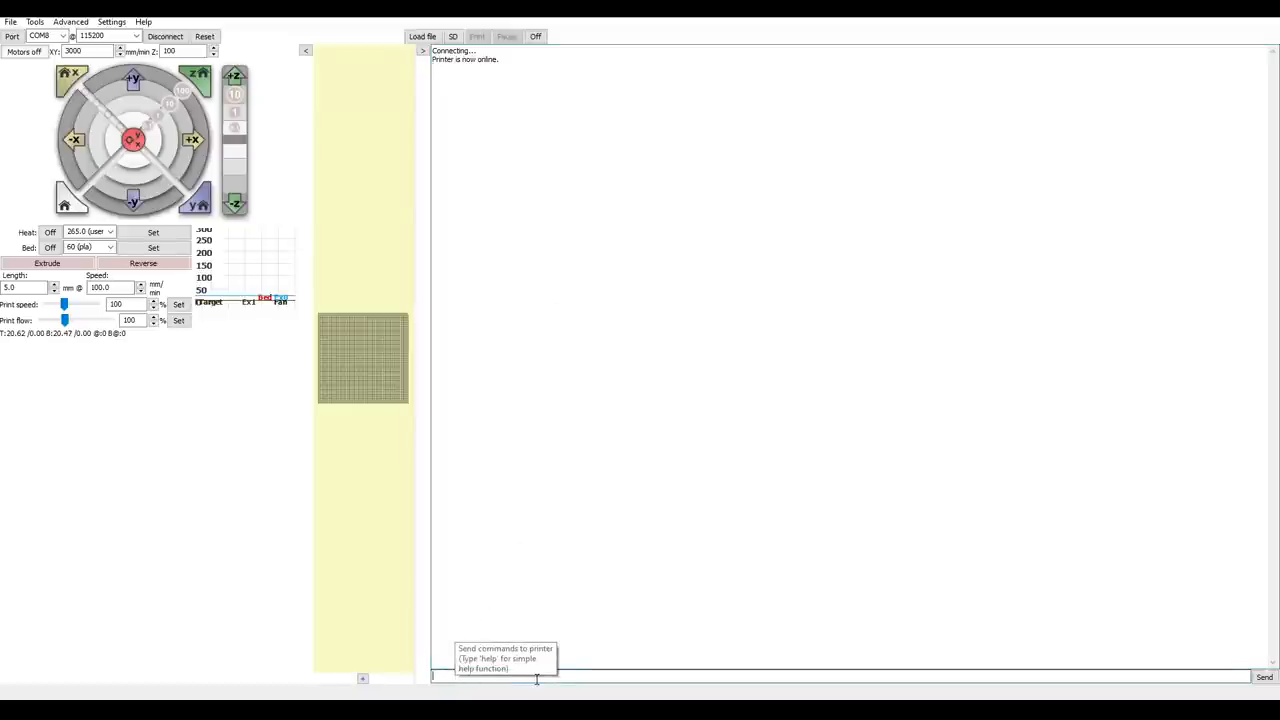
# Start entering a command in Pronterface's console command field
pyautogui.write('M')
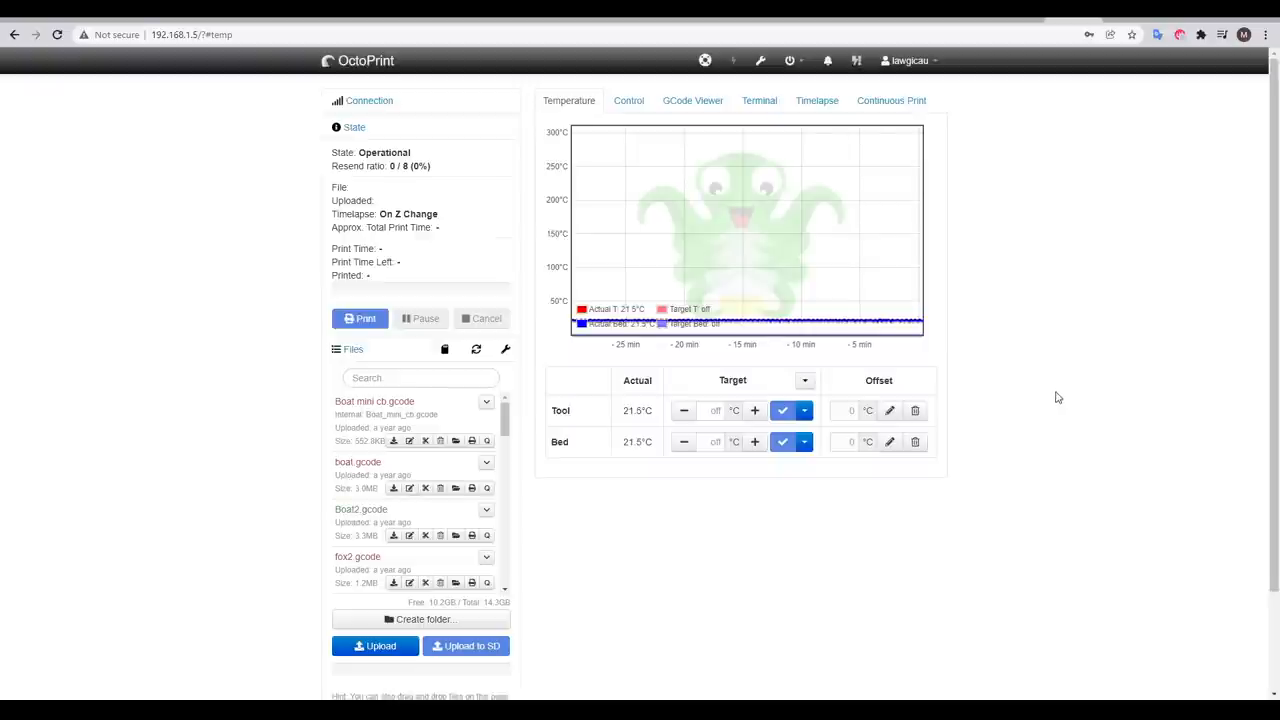
# Show OctoPrint's Terminal with status and processing messages suppressed
pyautogui.click(759, 100)
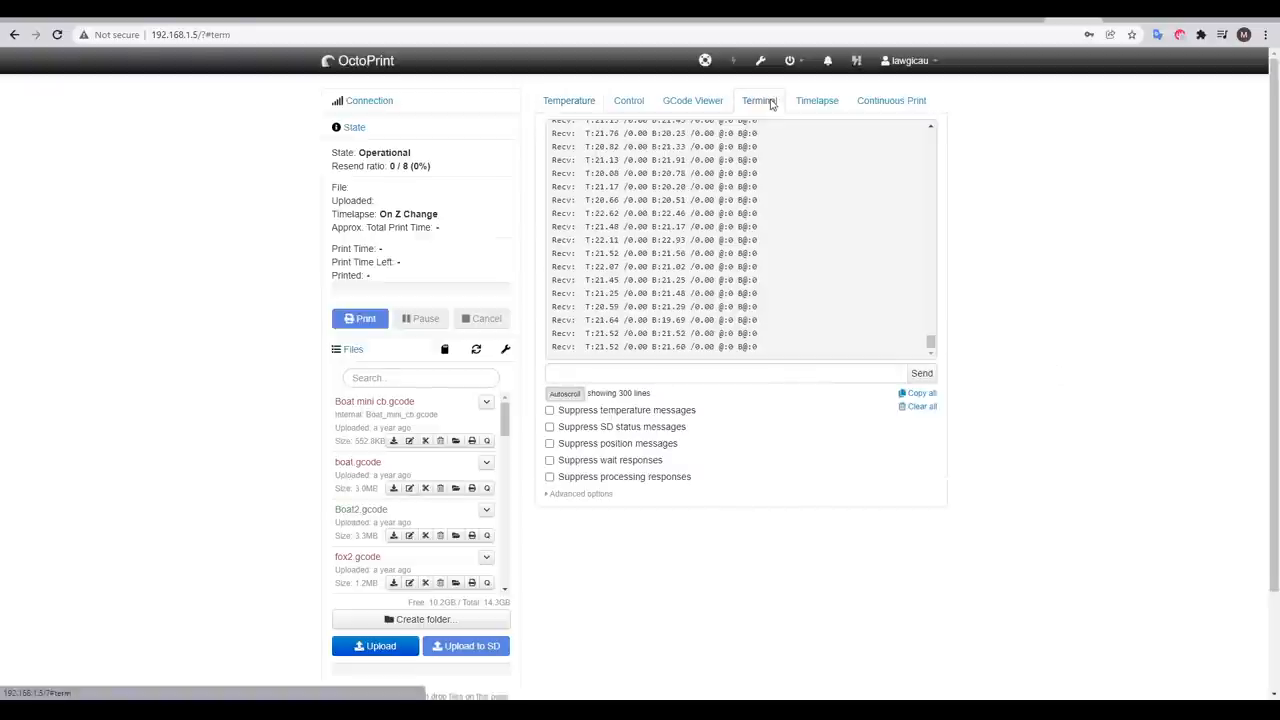
pyautogui.click(549, 410)
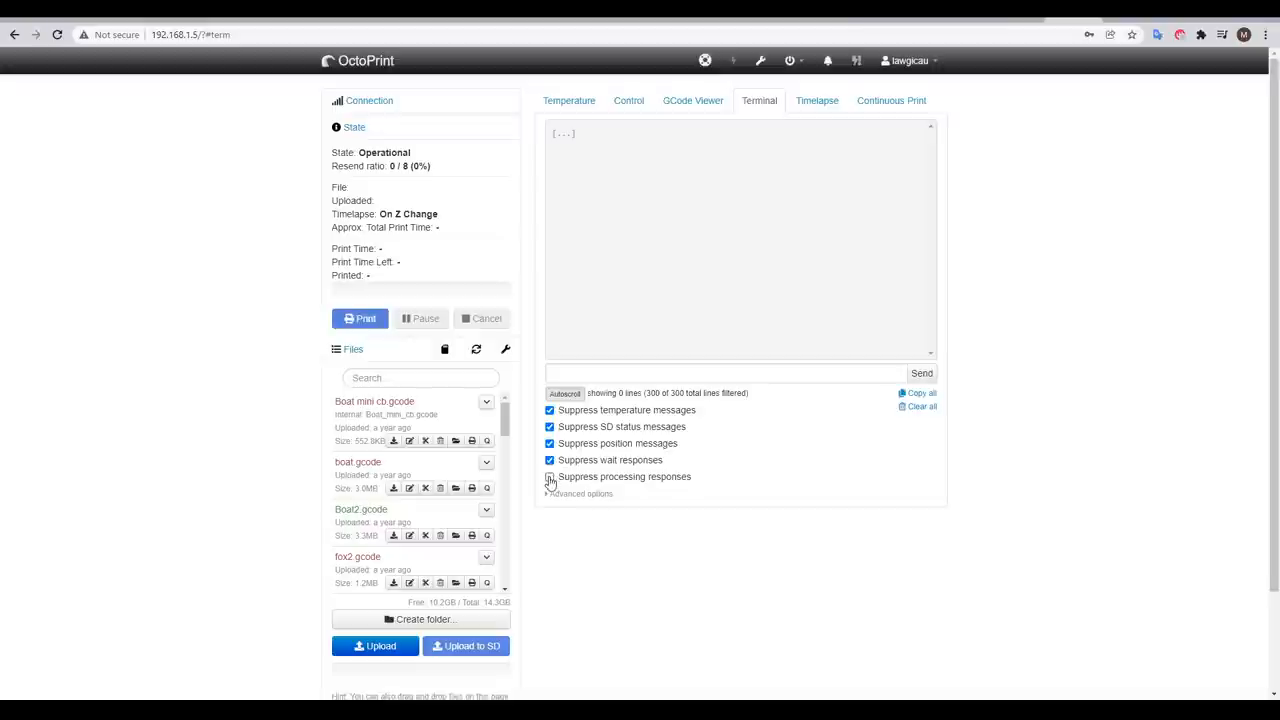
pyautogui.click(549, 477)
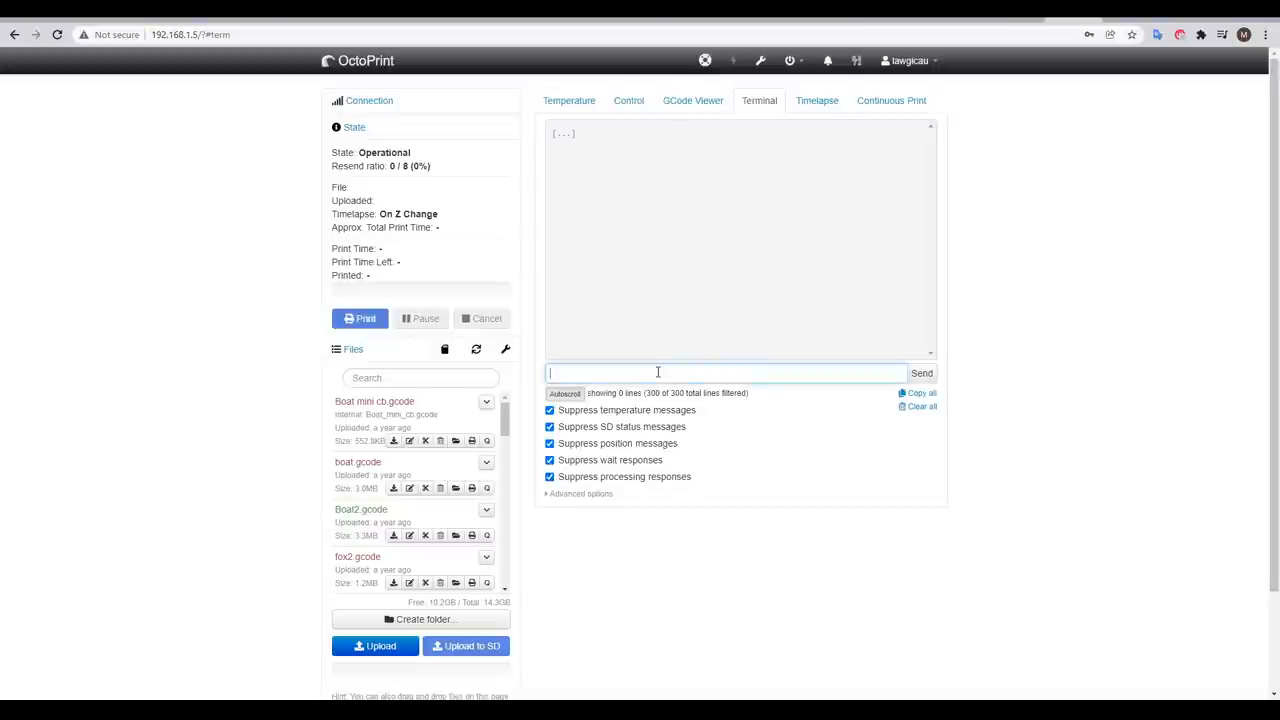
# Send M115 and M503 from the console, then begin typing 'M11'
pyautogui.write('M115')
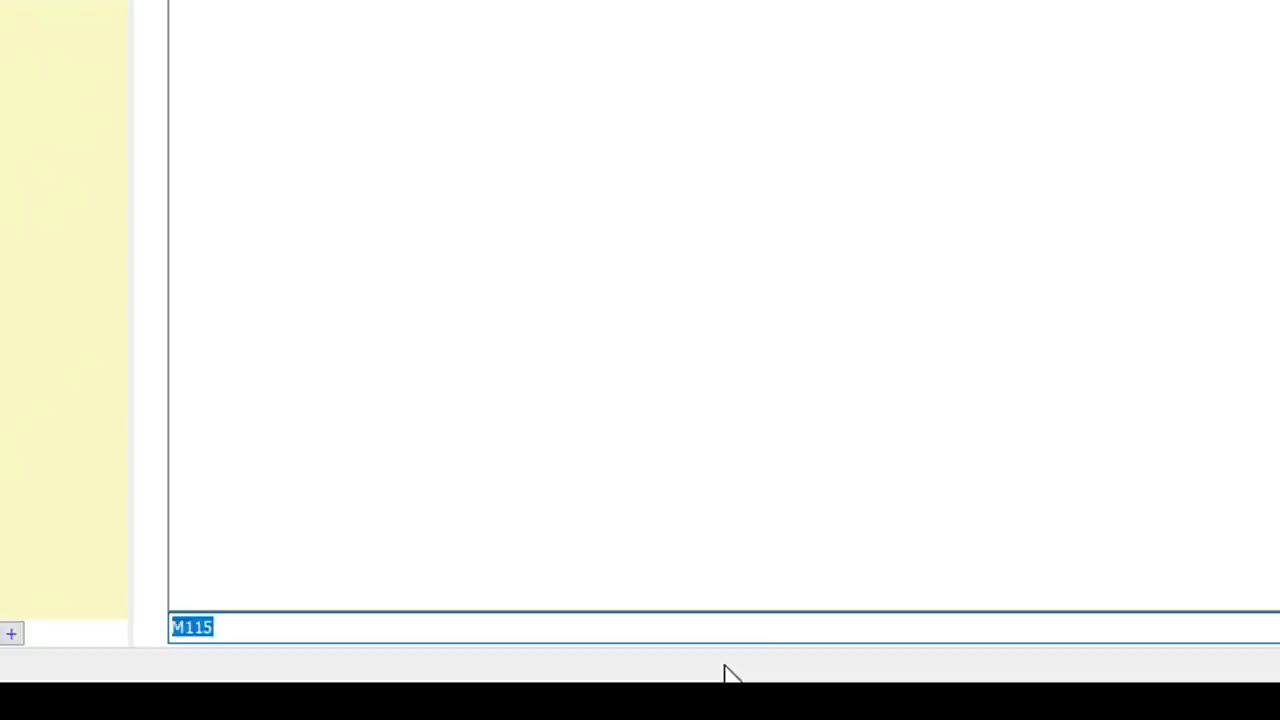
pyautogui.write('M5')
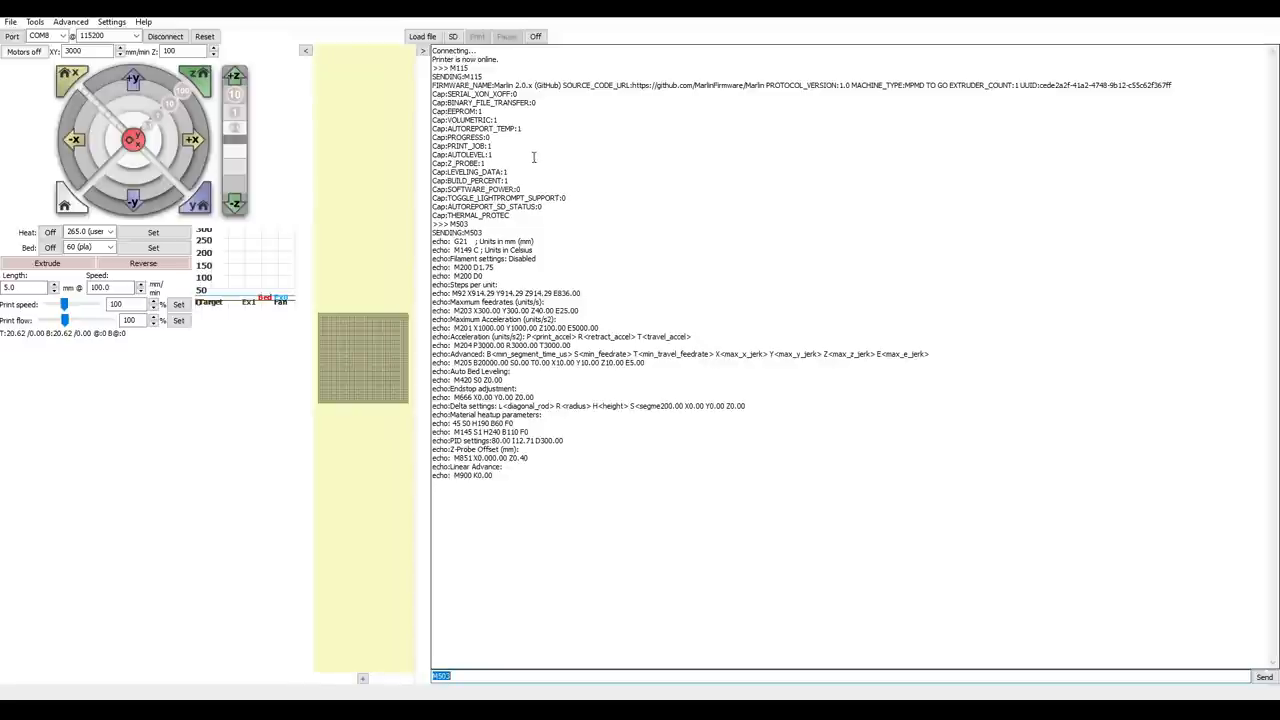
pyautogui.moveTo(562, 490)
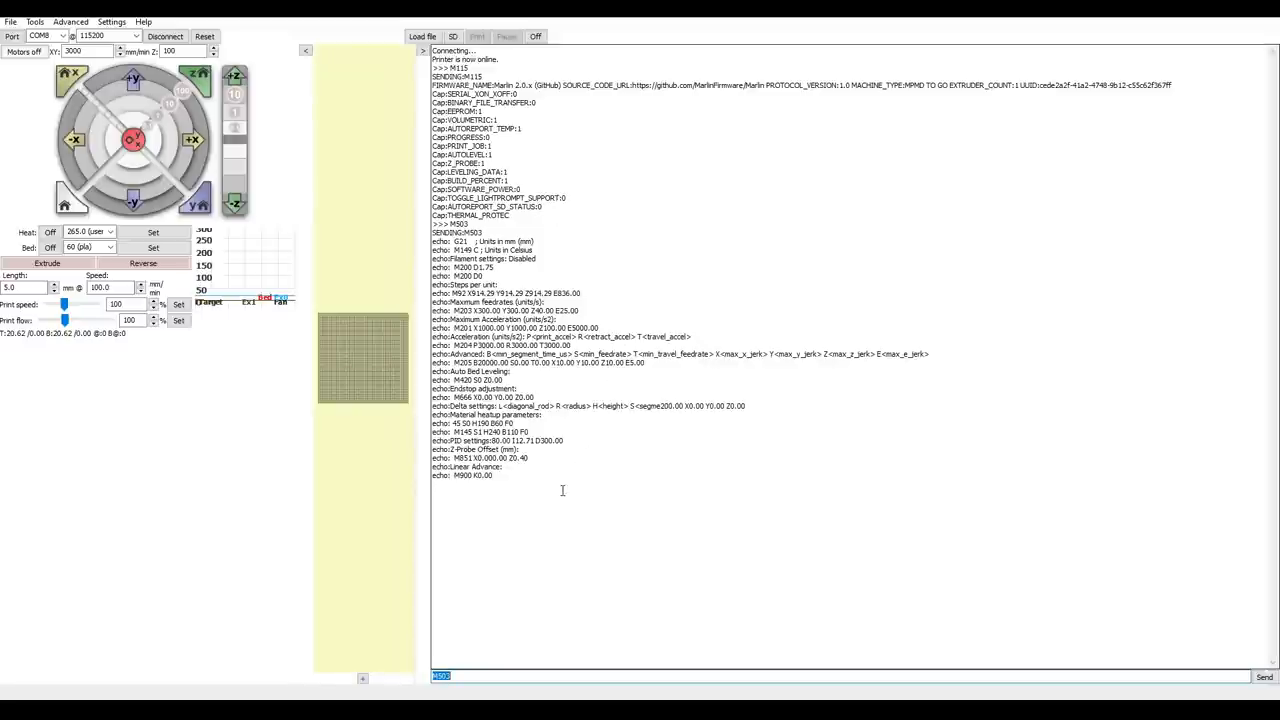
pyautogui.moveTo(575, 497)
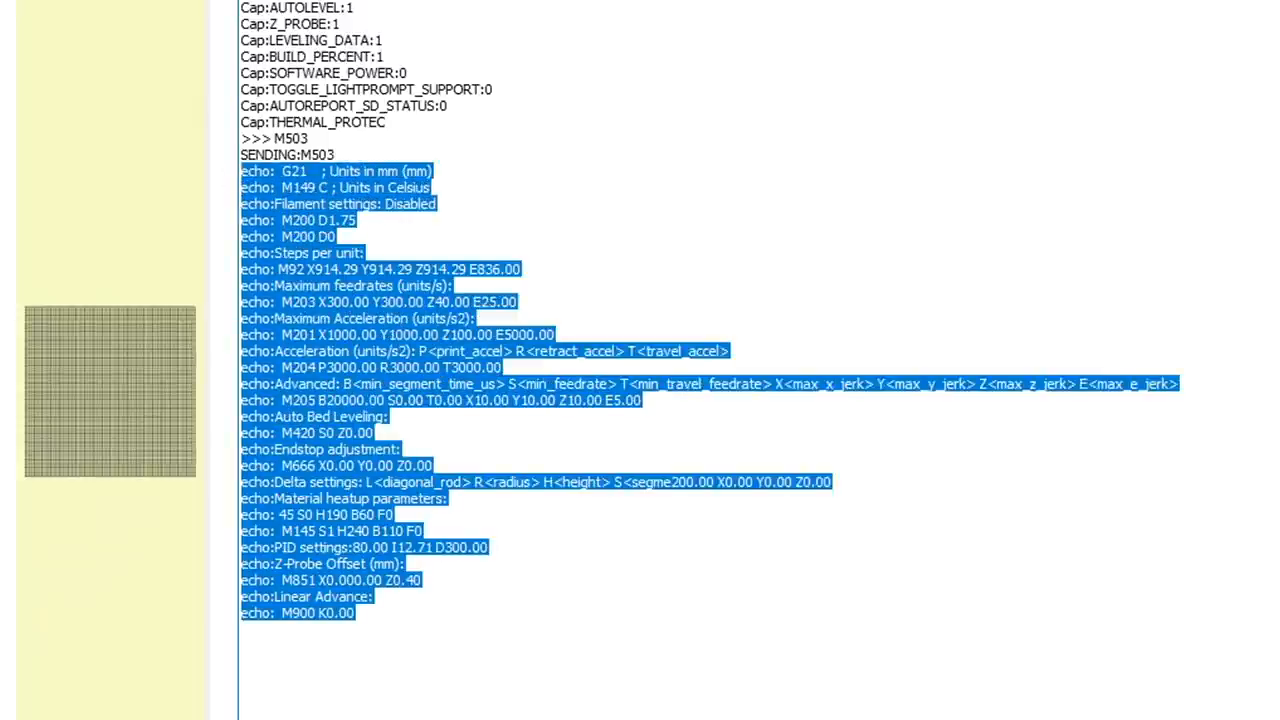
pyautogui.write('M')
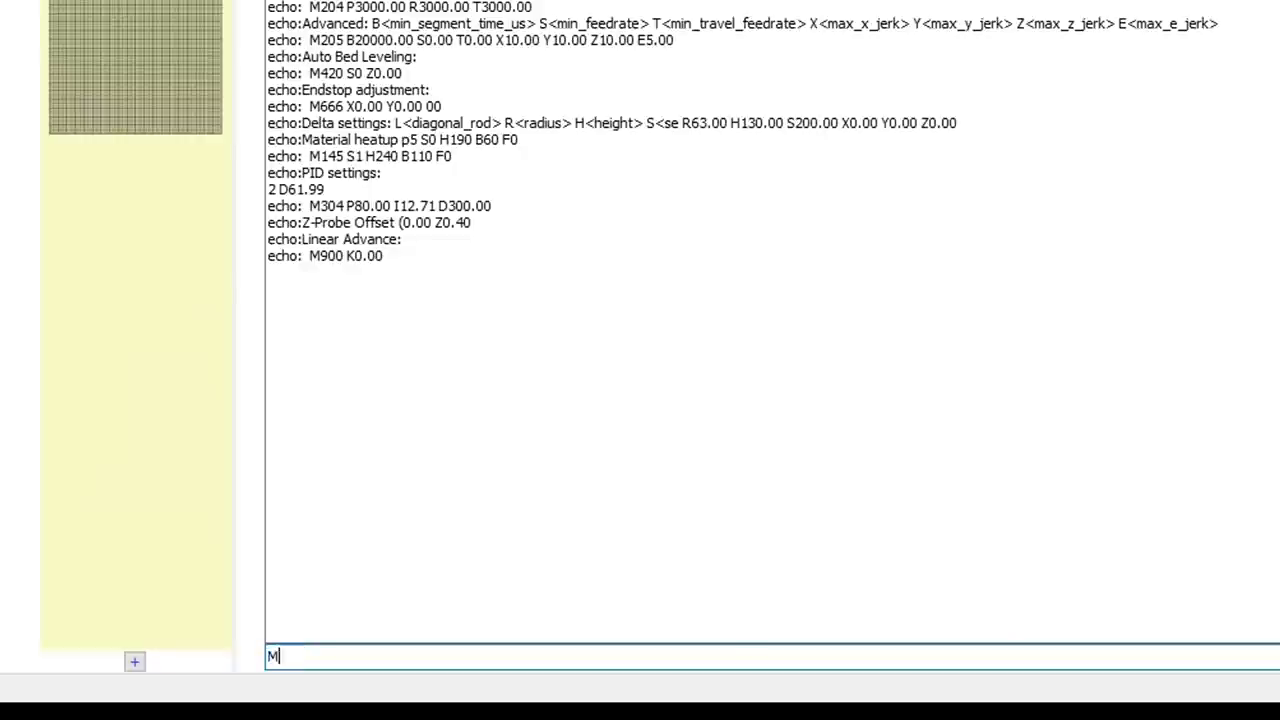
pyautogui.write('11')
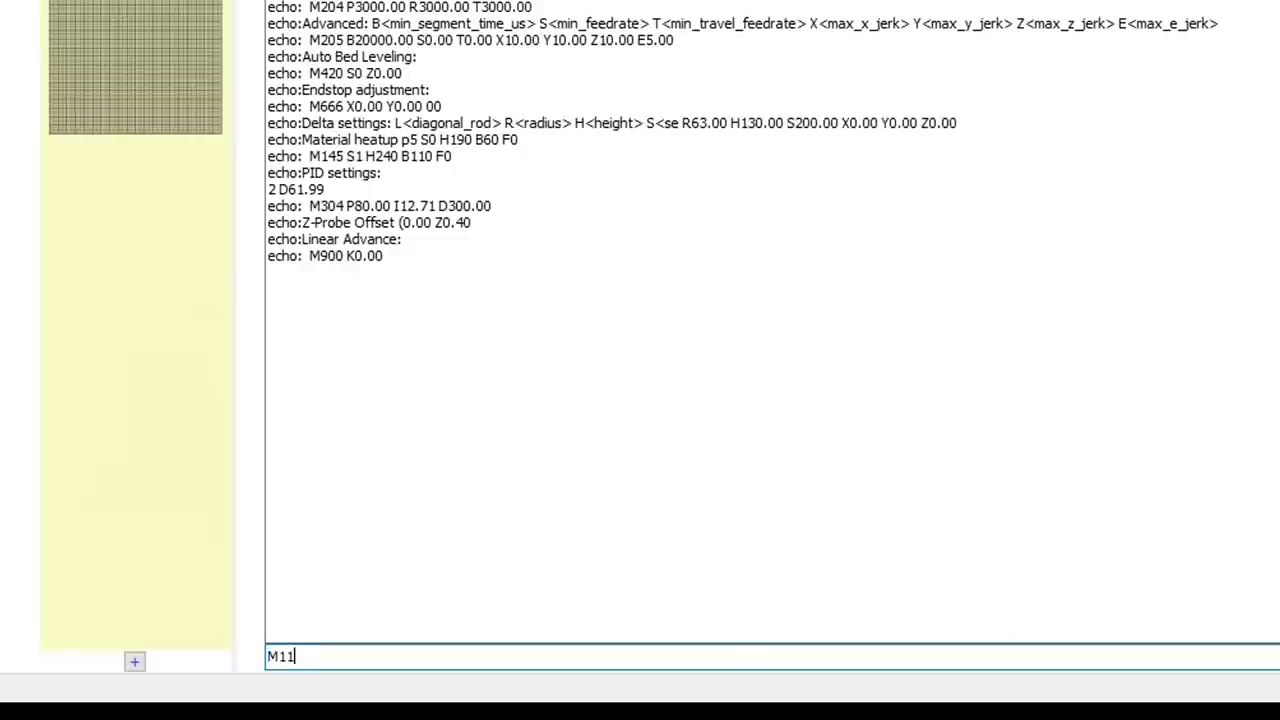